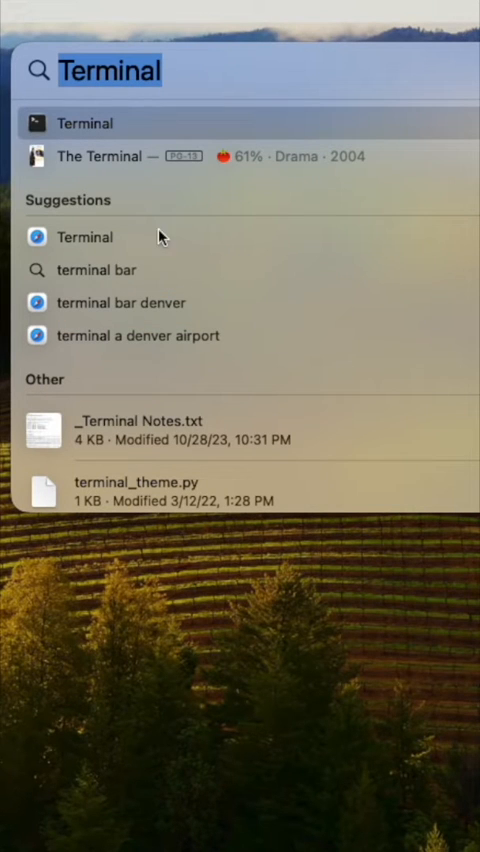
{"action": "mouse_move", "coordinate": [36, 134]}
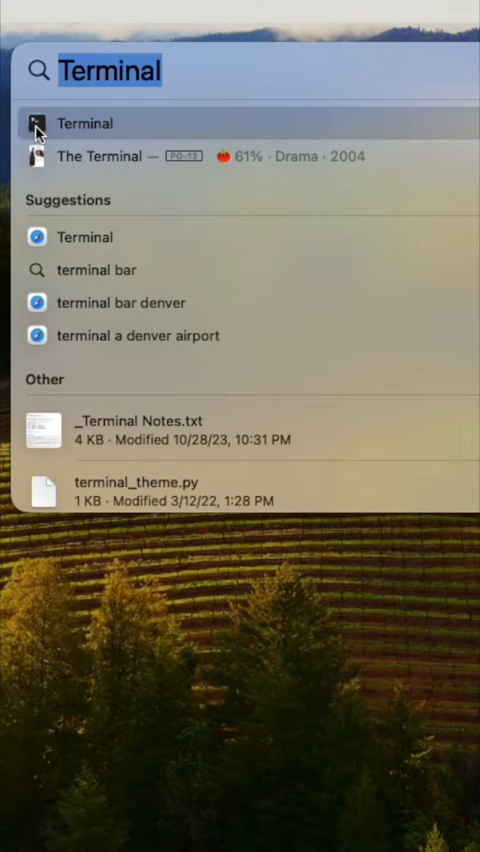
- Launch Terminal, run ls on the home folder and enter nano myscript.sh at the prompt
{"action": "left_click", "coordinate": [84, 124]}
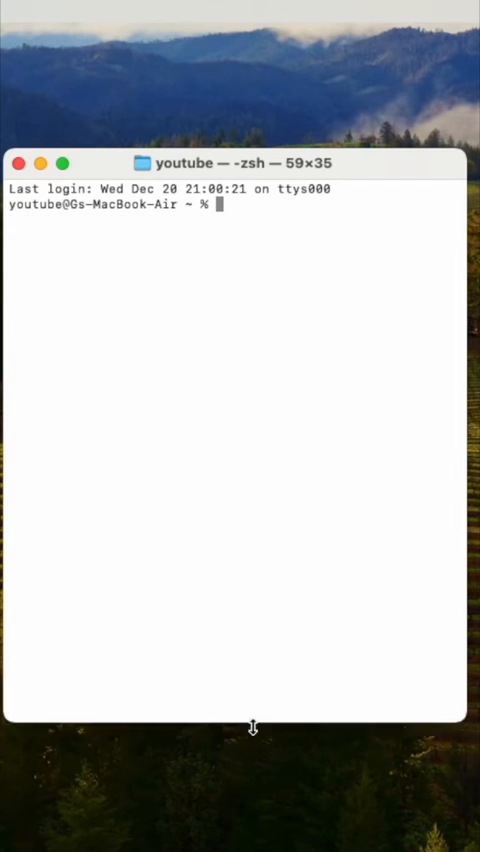
{"action": "type", "text": "ls"}
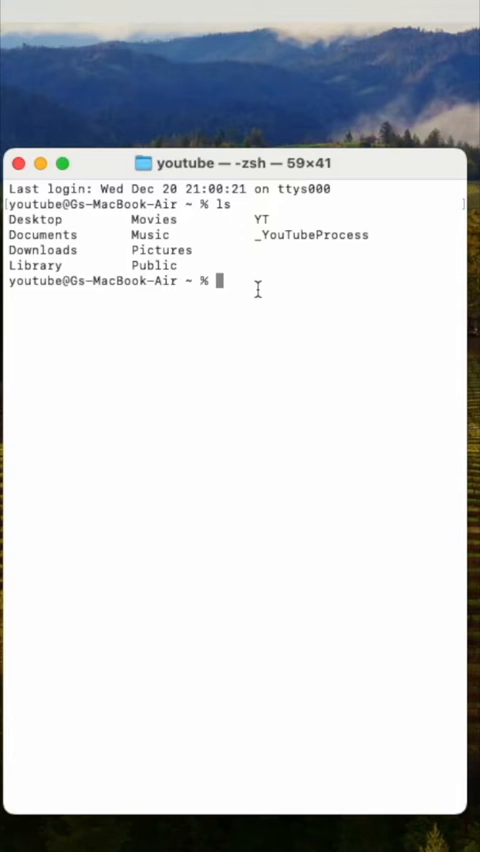
{"action": "type", "text": "nano"}
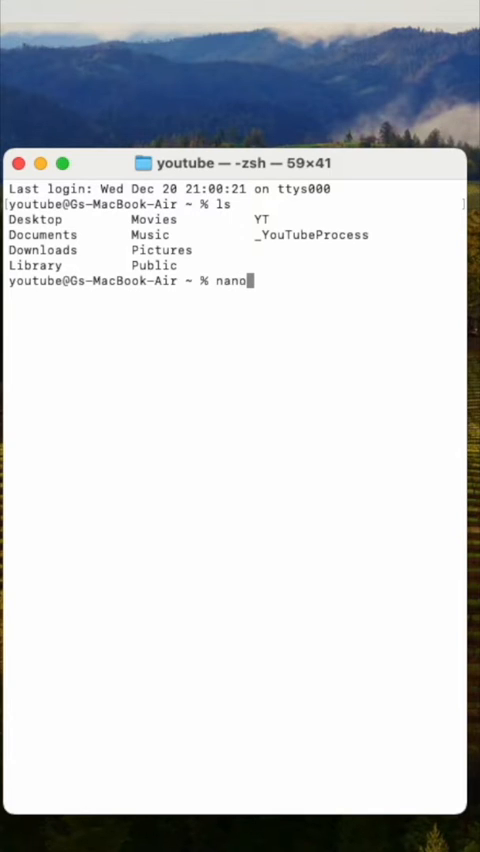
{"action": "type", "text": "my"}
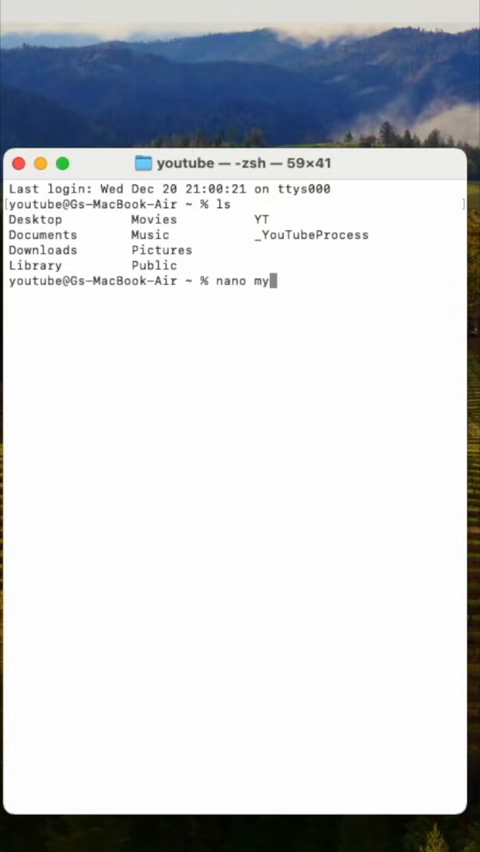
{"action": "type", "text": "script"}
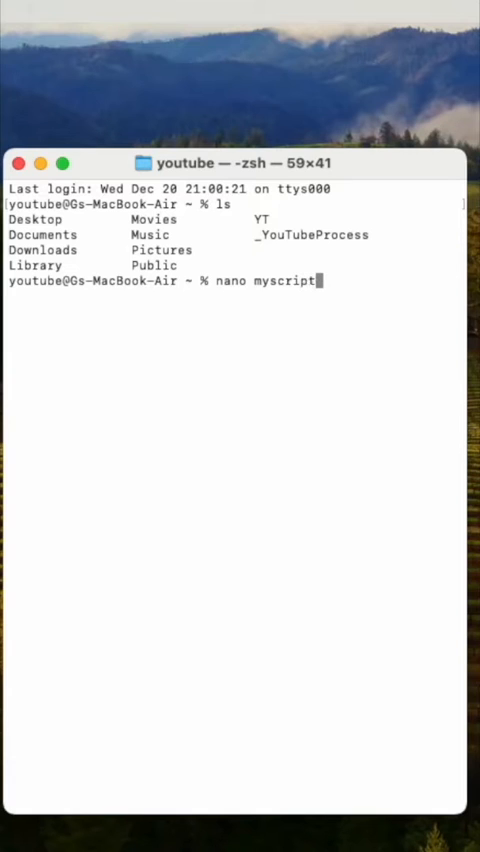
{"action": "type", "text": ".sh"}
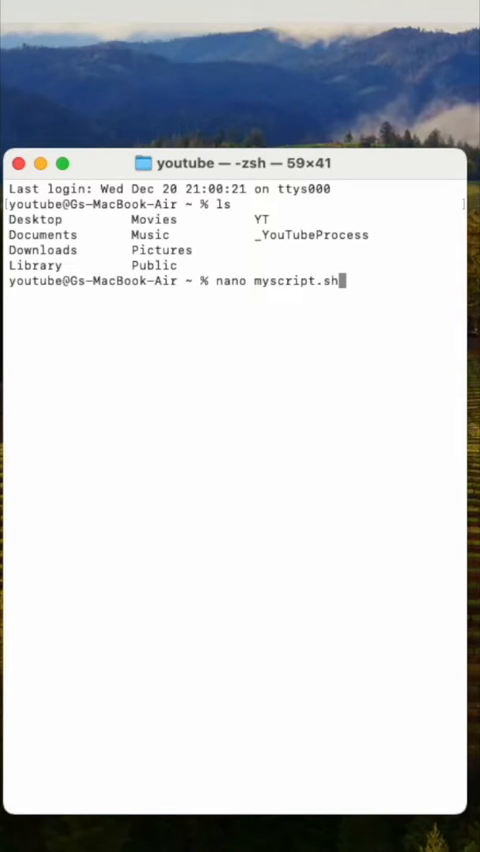
- Write the echo lines including "This shows the script executed" into myscript.sh and save it
{"action": "key", "text": "Return"}
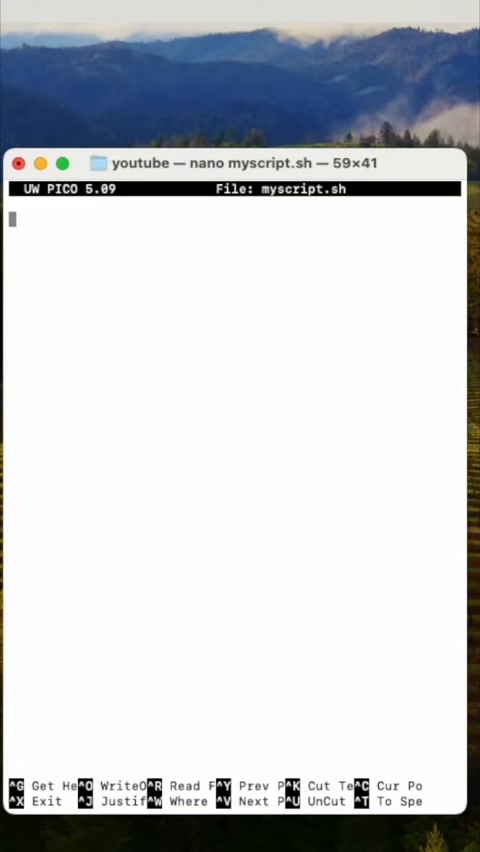
{"action": "type", "text": "ech"}
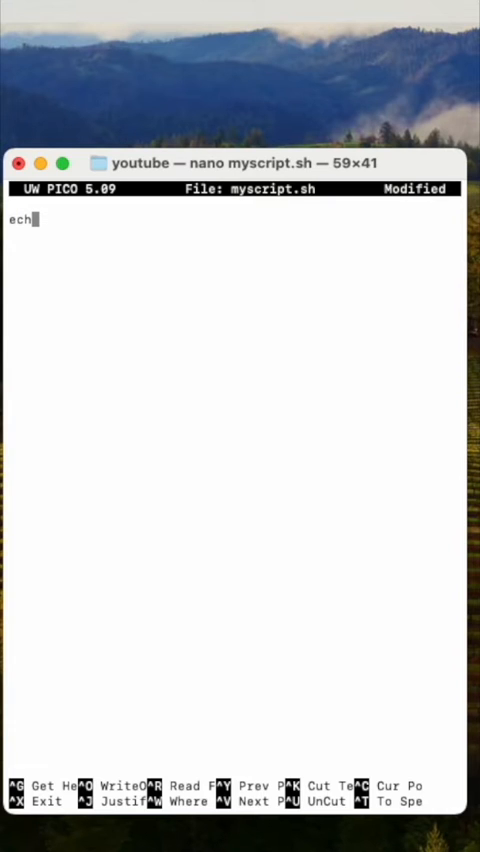
{"action": "type", "text": "o \""}
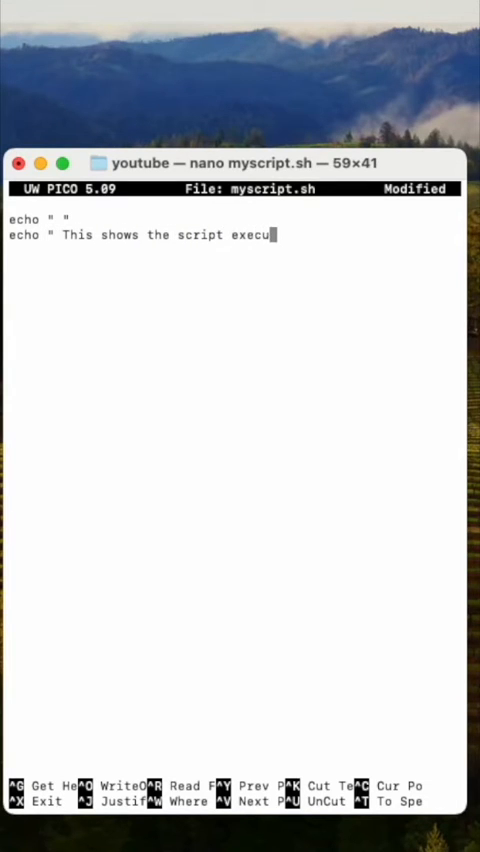
{"action": "type", "text": "ted\""}
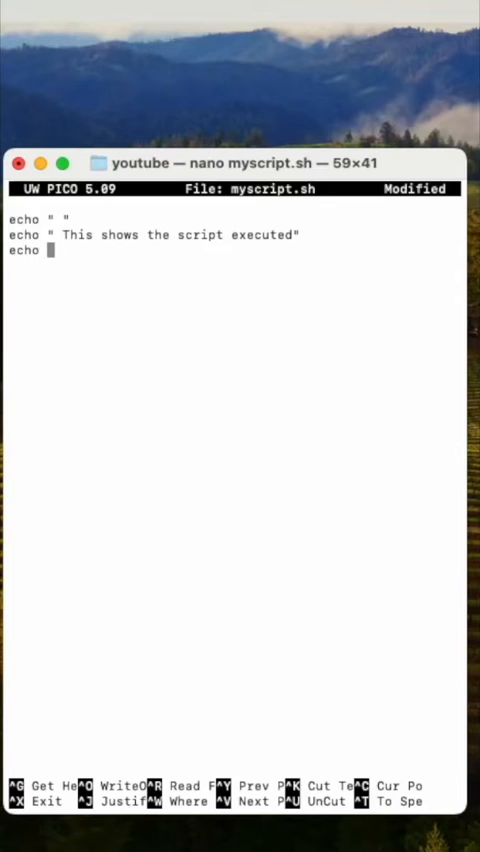
{"action": "type", "text": "\""}
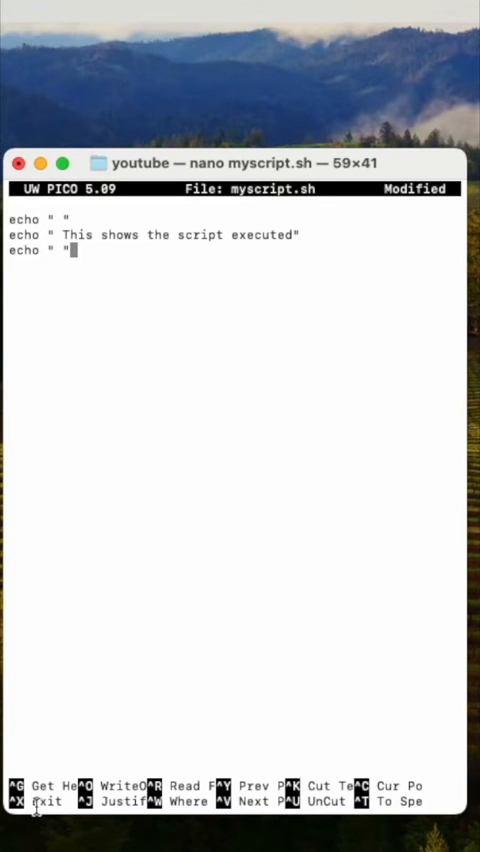
{"action": "mouse_move", "coordinate": [40, 804]}
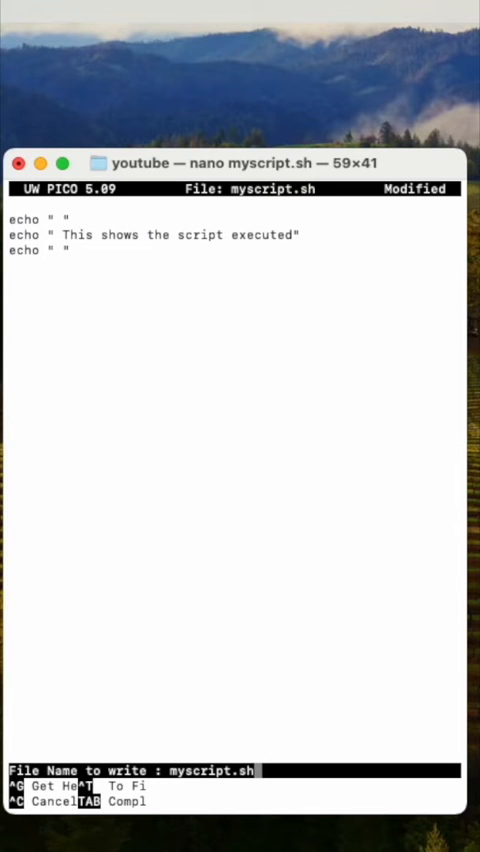
{"action": "key", "text": "Enter"}
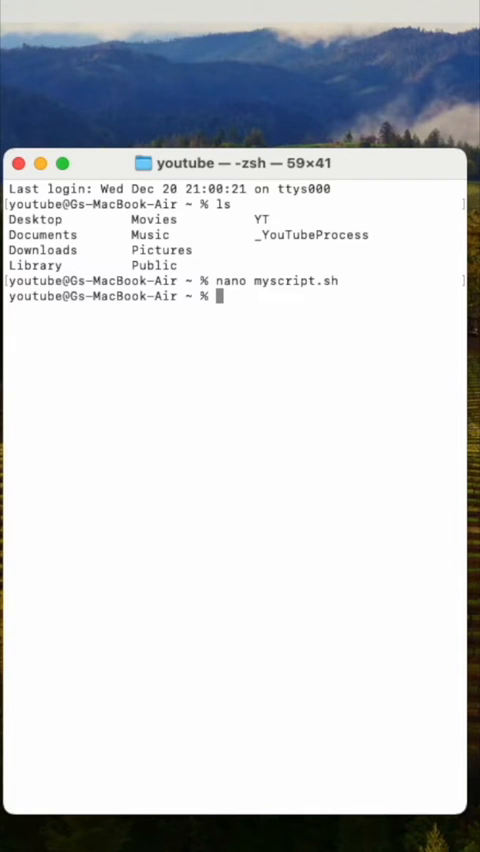
- Run ls to confirm myscript.sh appears in the home folder
{"action": "type", "text": "ls"}
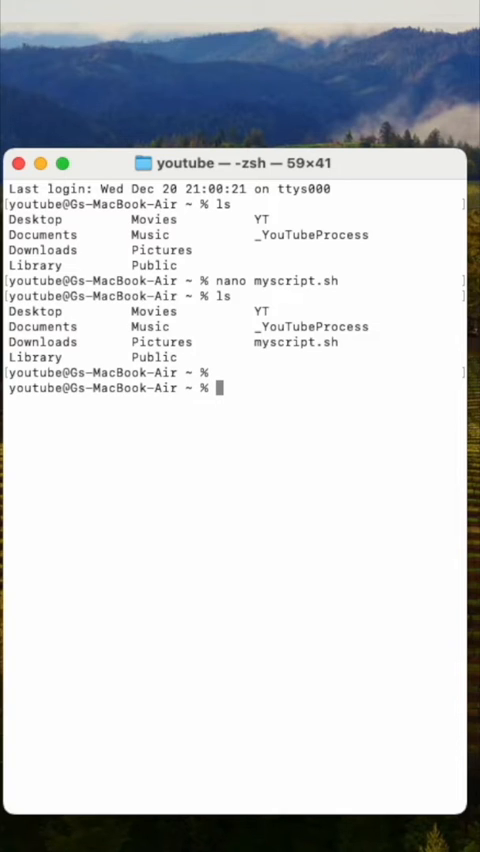
- Run chmod +x /Users/youtube/myscript.sh to make the script executable
{"action": "type", "text": "chmo"}
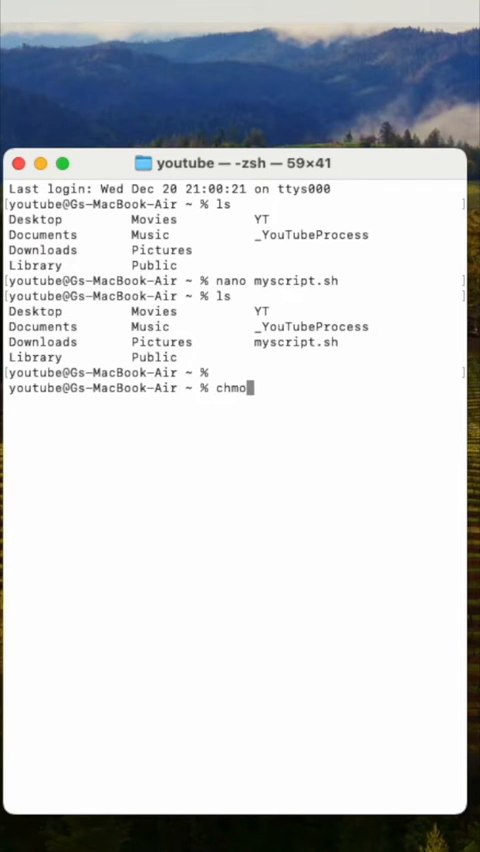
{"action": "type", "text": "d"}
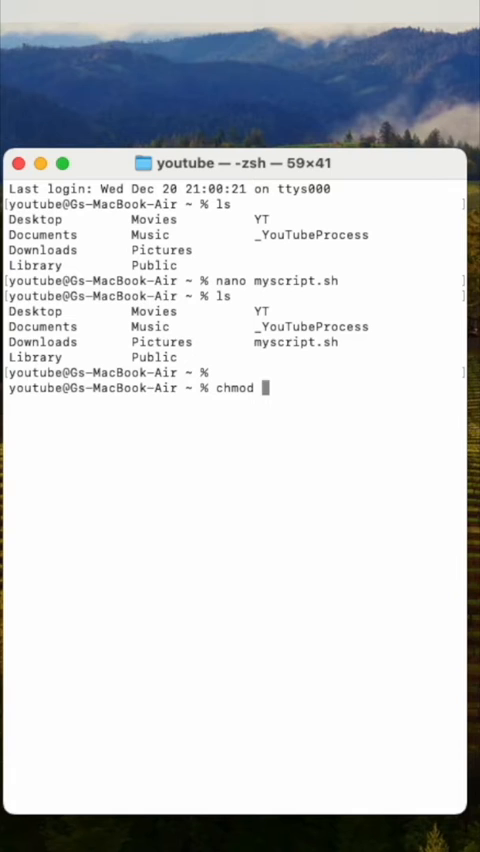
{"action": "type", "text": "+x"}
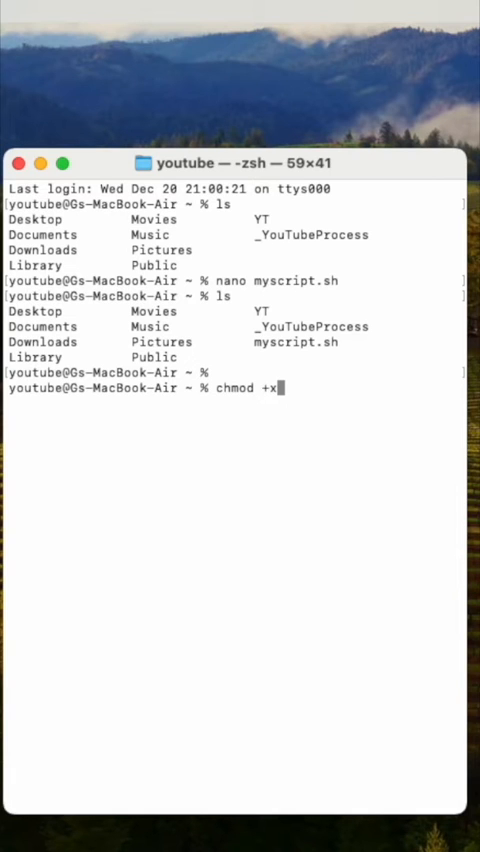
{"action": "type", "text": "/yse"}
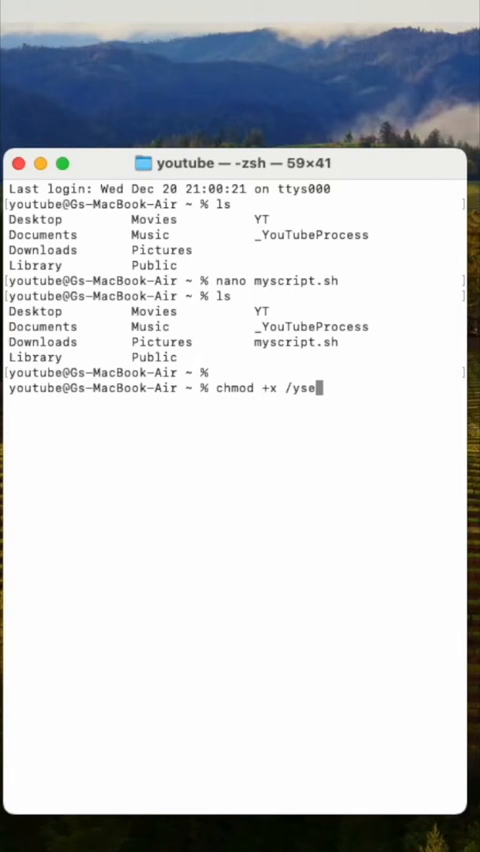
{"action": "key", "text": "Backspace"}
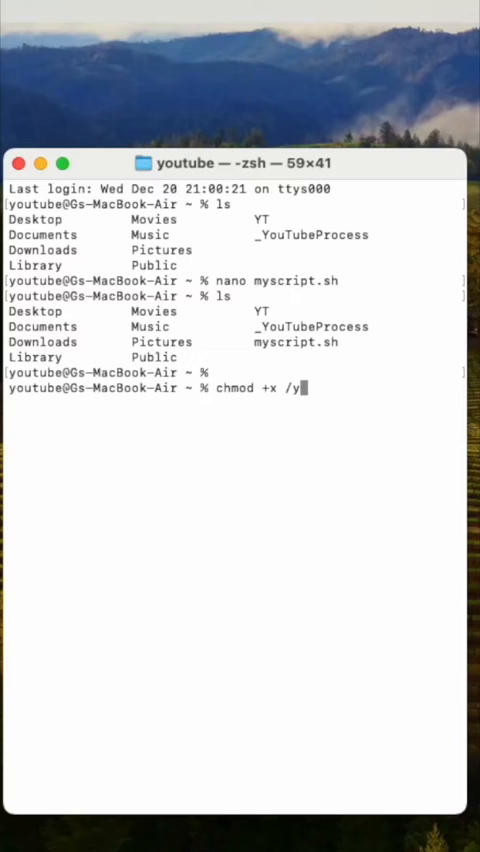
{"action": "type", "text": "ser"}
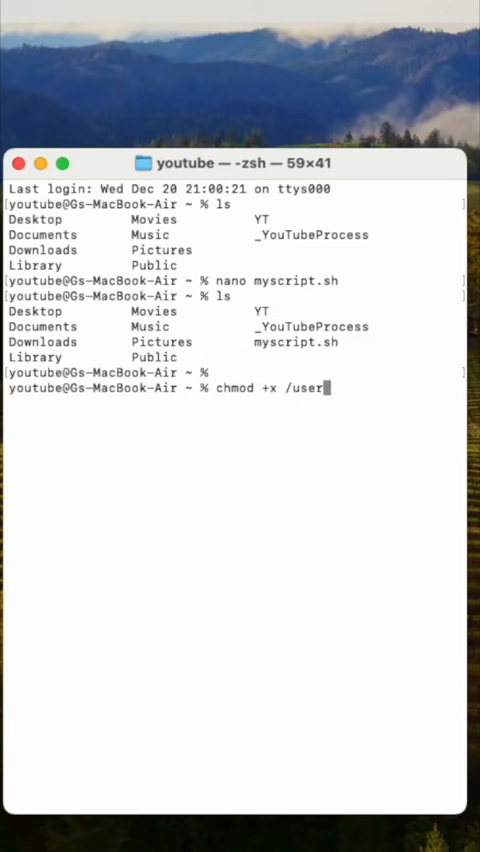
{"action": "type", "text": "s/y"}
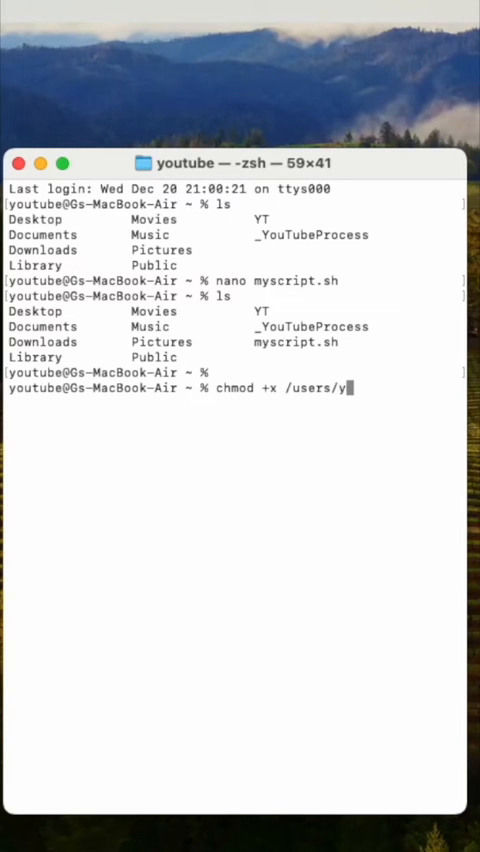
{"action": "type", "text": "outube"}
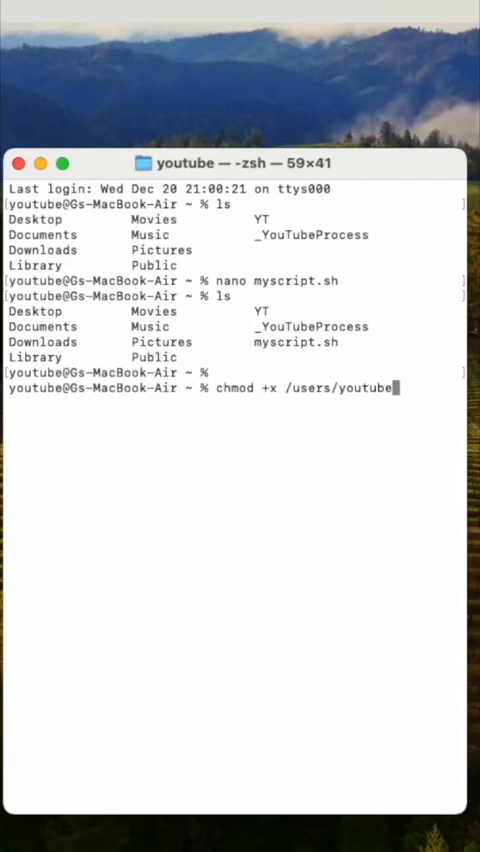
{"action": "type", "text": "/mysc"}
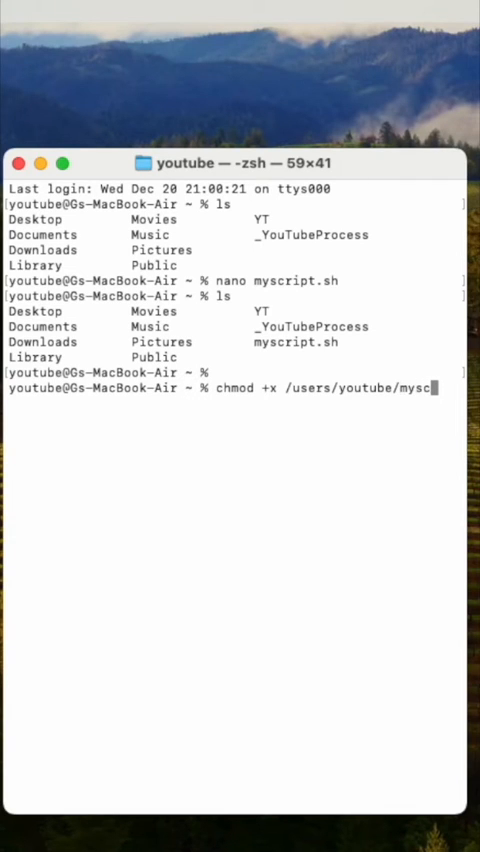
{"action": "type", "text": "ript"}
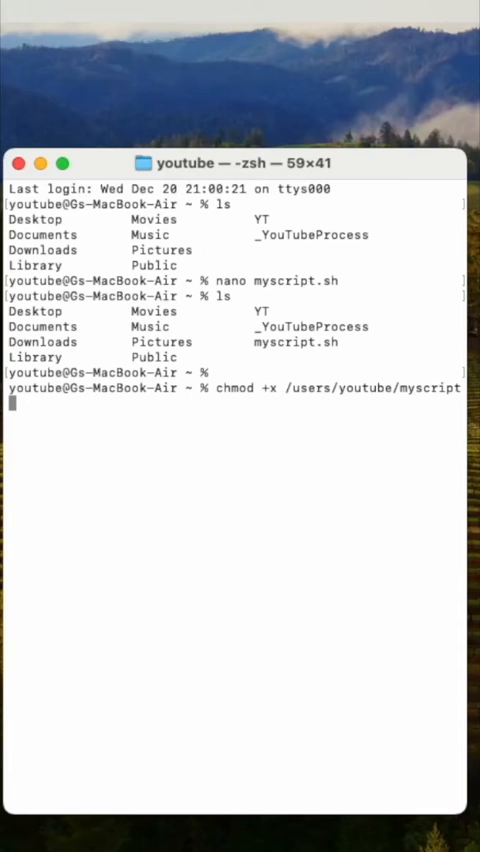
{"action": "type", "text": ".sh"}
{"action": "type", "text": "ls"}
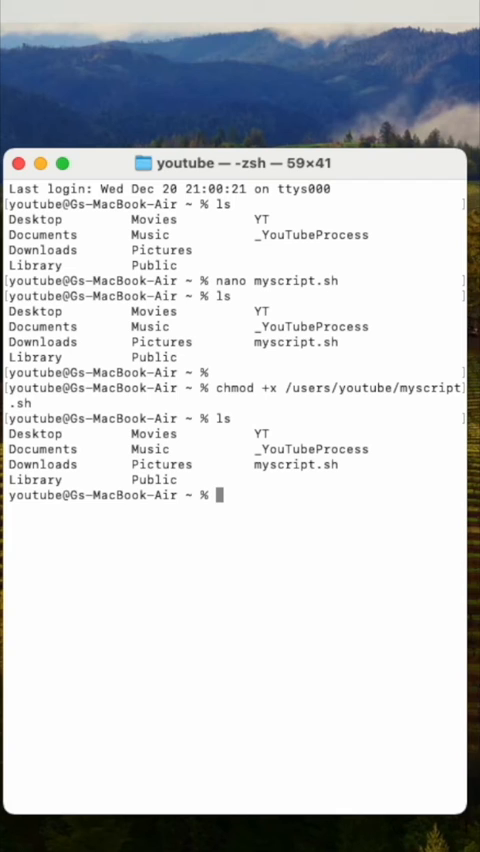
- Enter ./myscript.sh at the prompt to run the script from the current folder
{"action": "type", "text": "./my"}
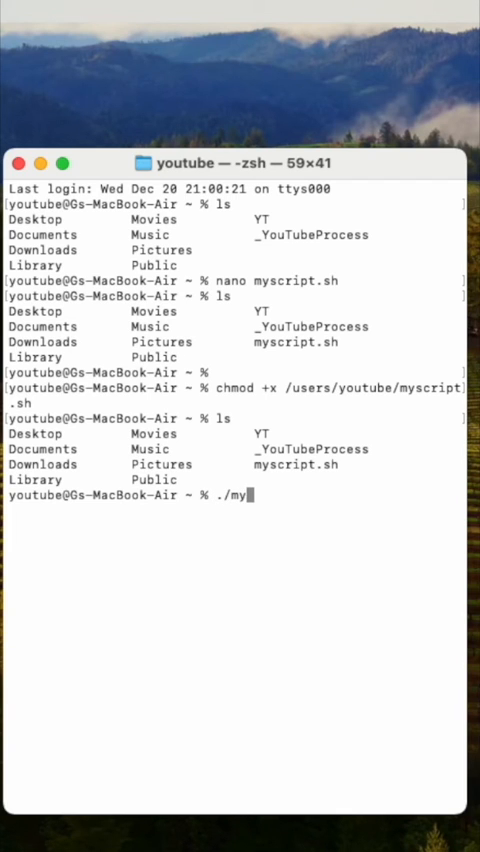
{"action": "type", "text": "script"}
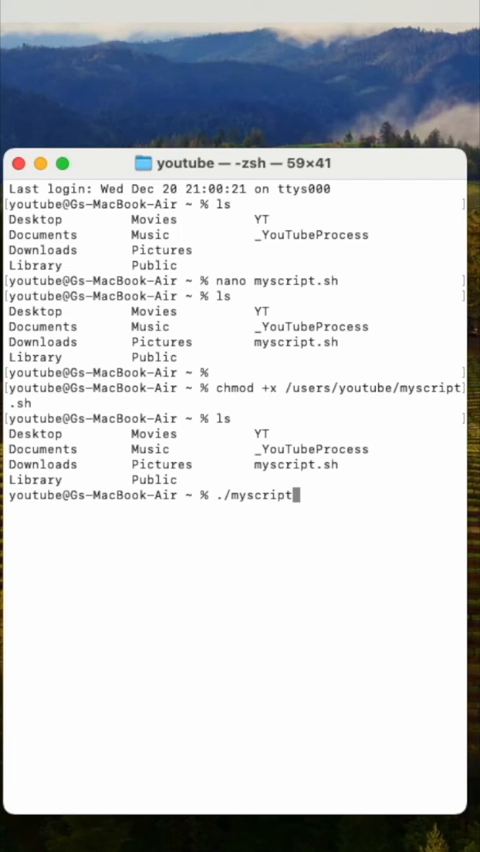
{"action": "type", "text": ".sh"}
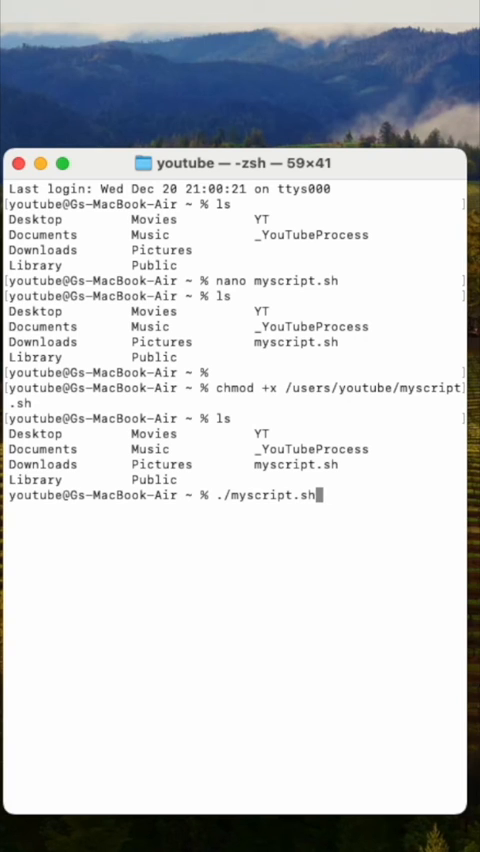